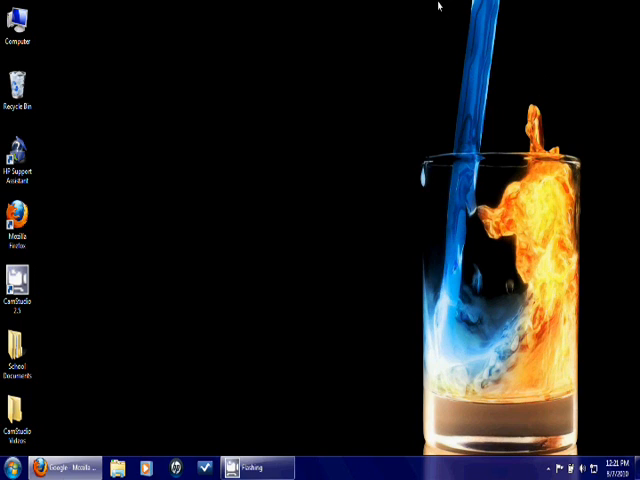
{"action": "mouse_move", "coordinate": [172, 320]}
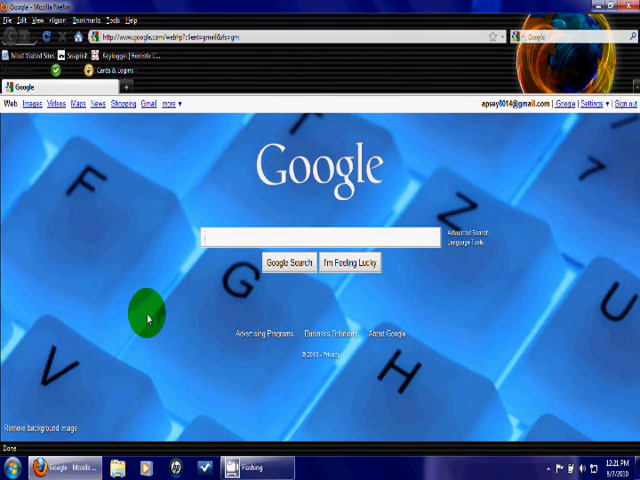
{"action": "mouse_move", "coordinate": [136, 388]}
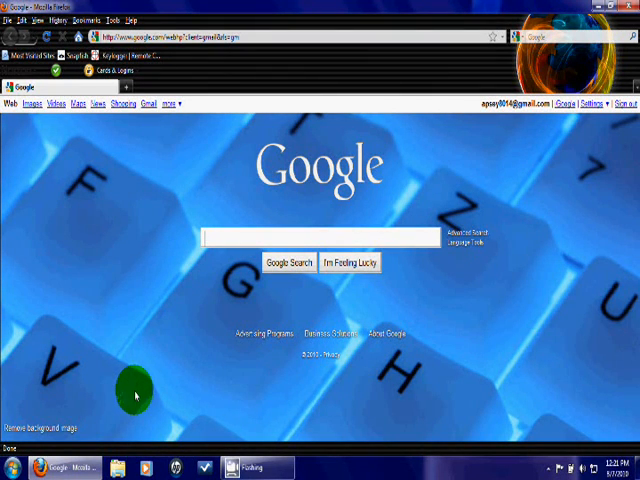
Search Google for camstudio using the suggested term.
{"action": "type", "text": "camstudio"}
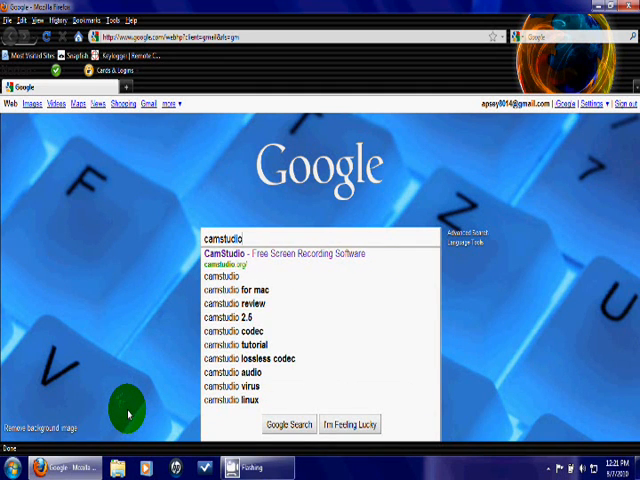
{"action": "left_click", "coordinate": [292, 424]}
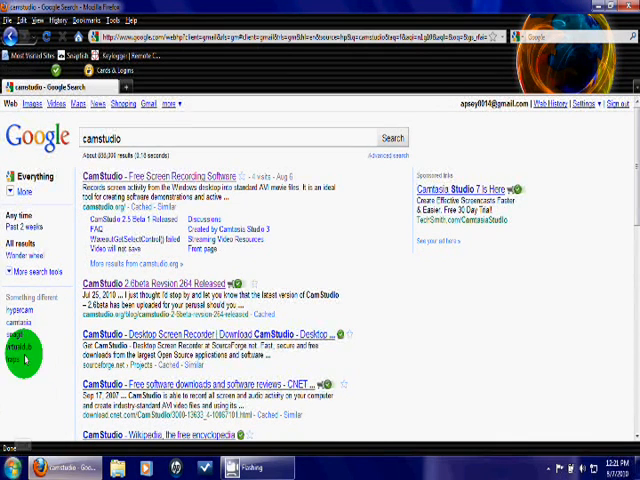
{"action": "mouse_move", "coordinate": [112, 178]}
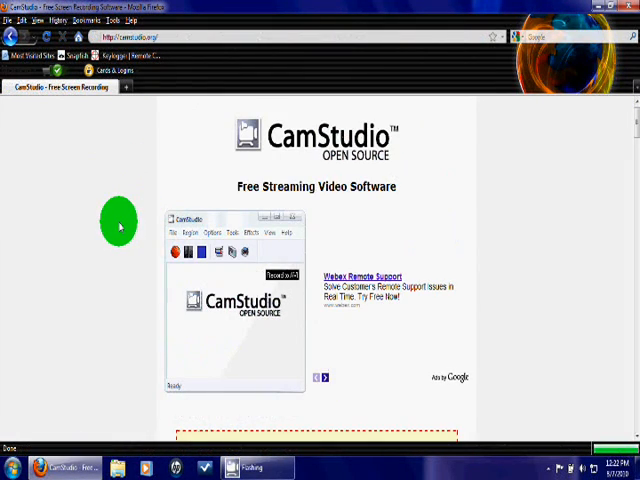
{"action": "mouse_move", "coordinate": [110, 214]}
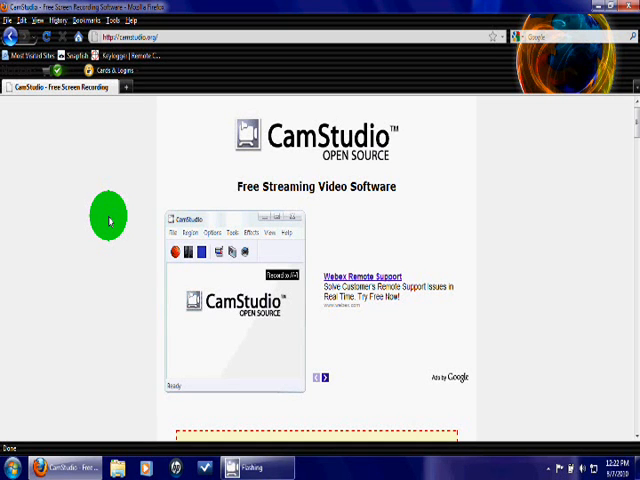
Start downloading the CamStudio20.exe installer from the camstudio.org download links.
{"action": "scroll", "scroll_direction": "down", "scroll_amount": 3}
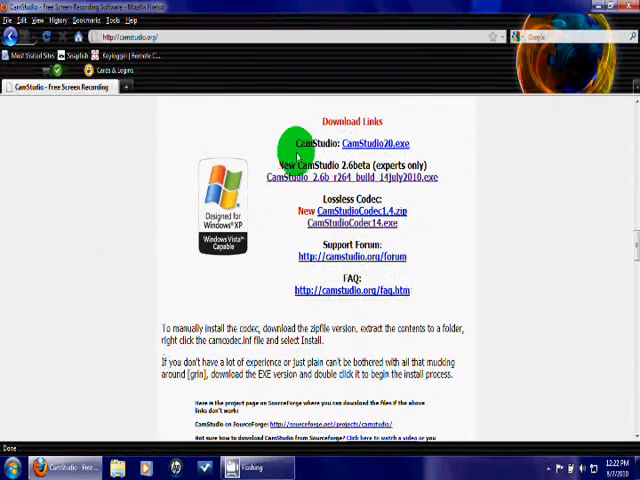
{"action": "mouse_move", "coordinate": [380, 142]}
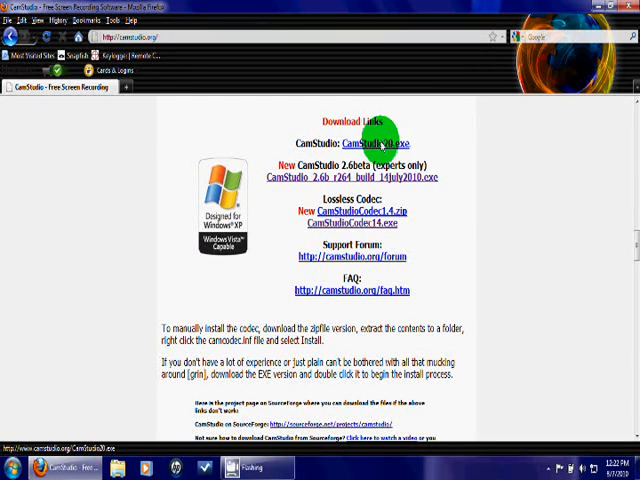
{"action": "left_click", "coordinate": [382, 140]}
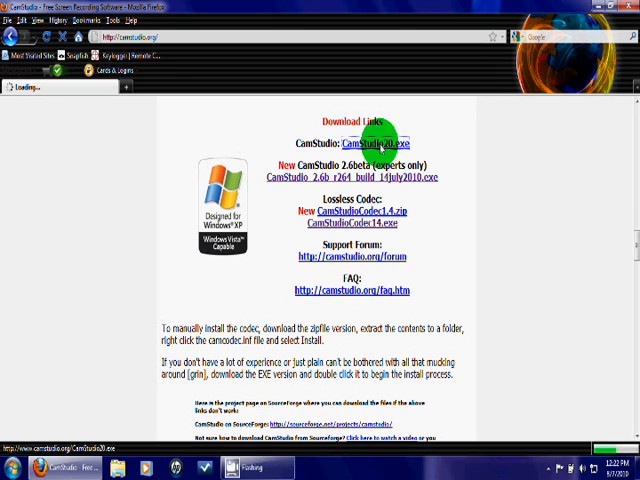
{"action": "left_click", "coordinate": [376, 140]}
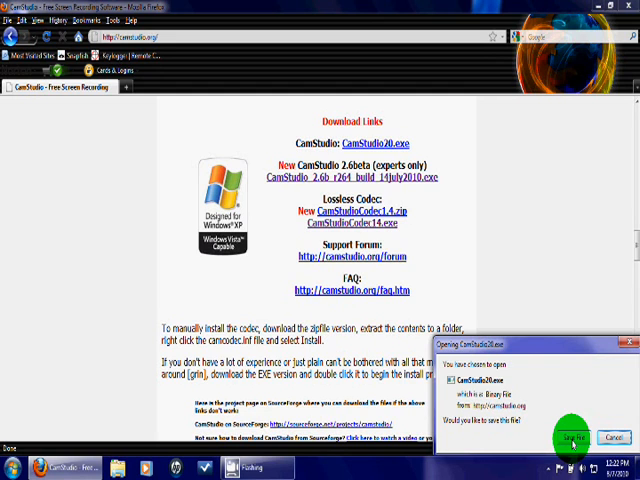
Save CamStudio20.exe, launch it from Downloads and allow it in User Account Control.
{"action": "left_click", "coordinate": [570, 438]}
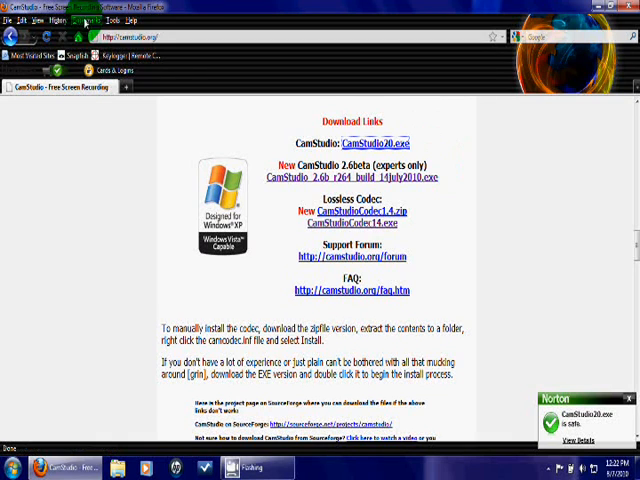
{"action": "left_click", "coordinate": [116, 22]}
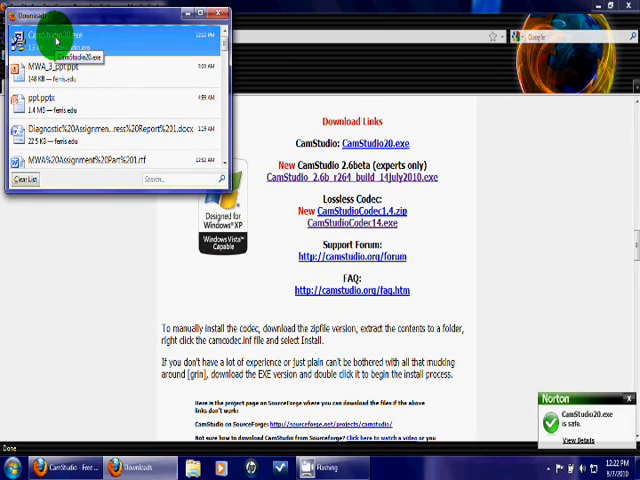
{"action": "double_click", "coordinate": [70, 44]}
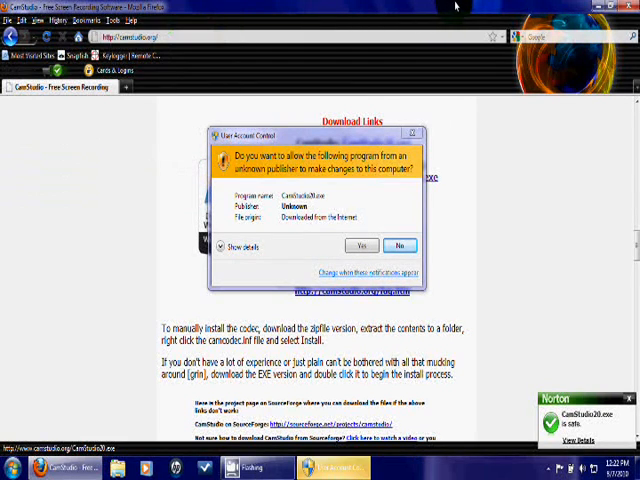
{"action": "left_click", "coordinate": [364, 244]}
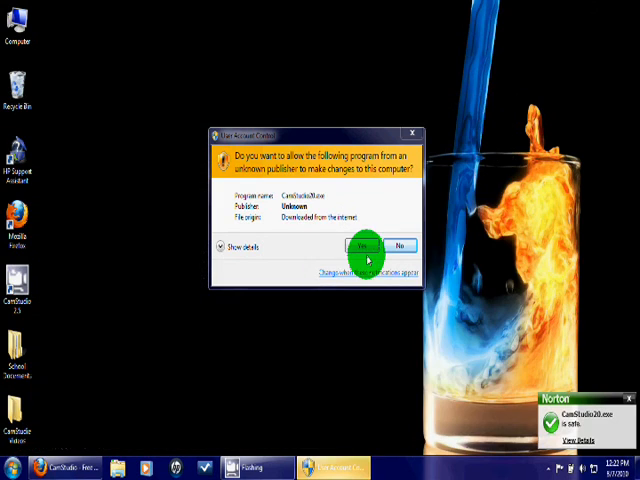
{"action": "left_click", "coordinate": [368, 244]}
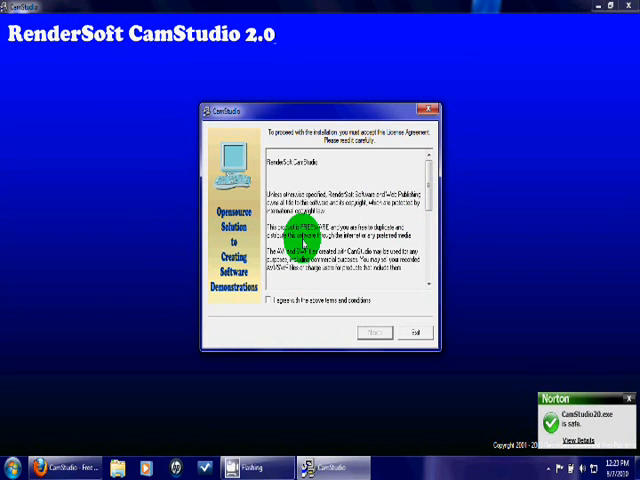
Read through and accept the CamStudio 2.0 license agreement.
{"action": "scroll", "scroll_direction": "down", "scroll_amount": 3}
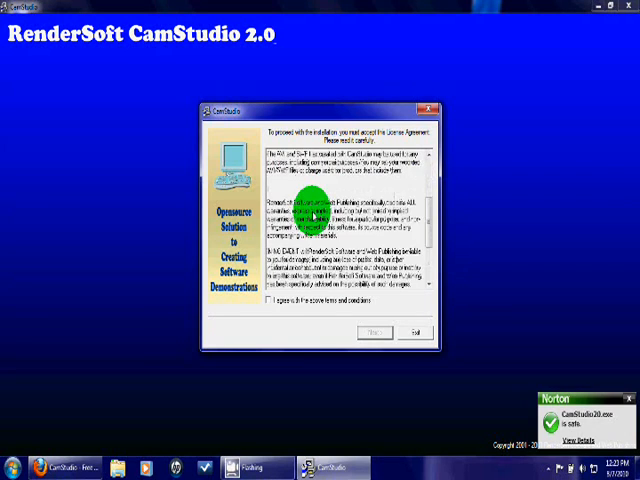
{"action": "scroll", "scroll_direction": "down", "scroll_amount": 3}
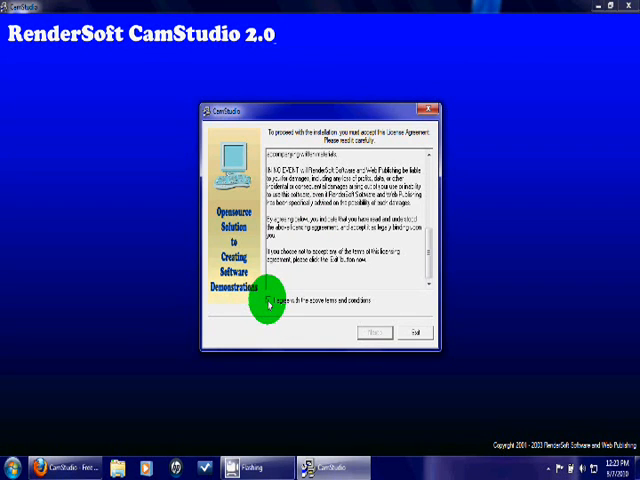
{"action": "left_click", "coordinate": [366, 332]}
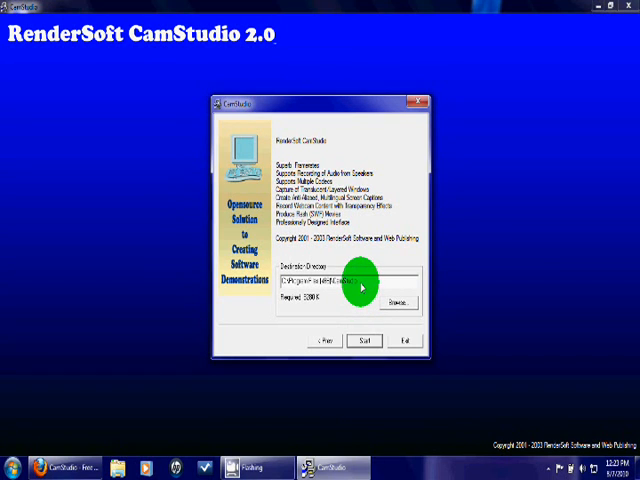
{"action": "mouse_move", "coordinate": [362, 288]}
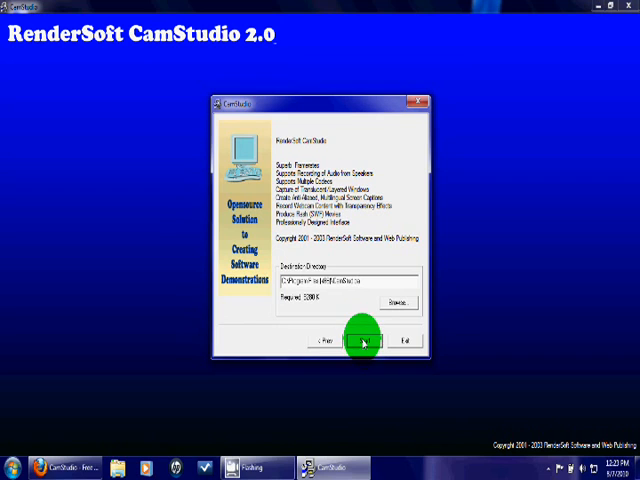
Install into the default directory and acknowledge the successful completion message.
{"action": "left_click", "coordinate": [364, 342]}
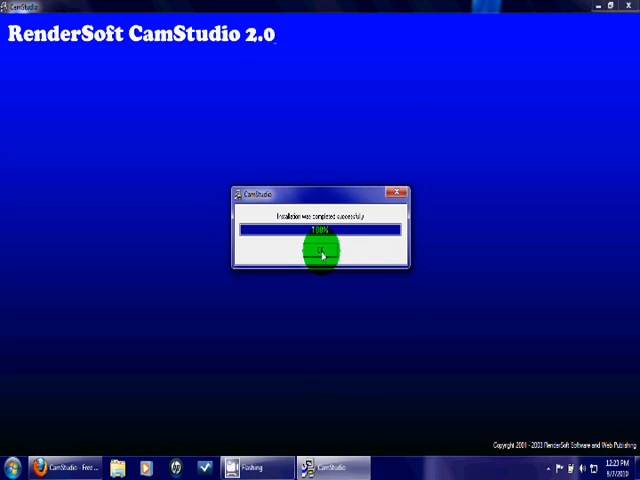
{"action": "left_click", "coordinate": [320, 252]}
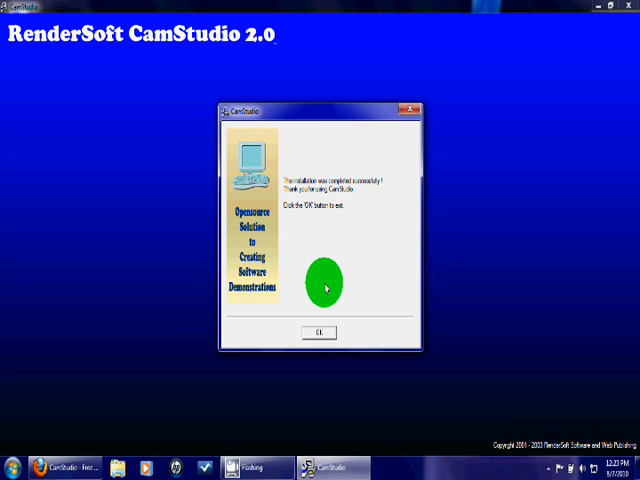
{"action": "left_click", "coordinate": [316, 332]}
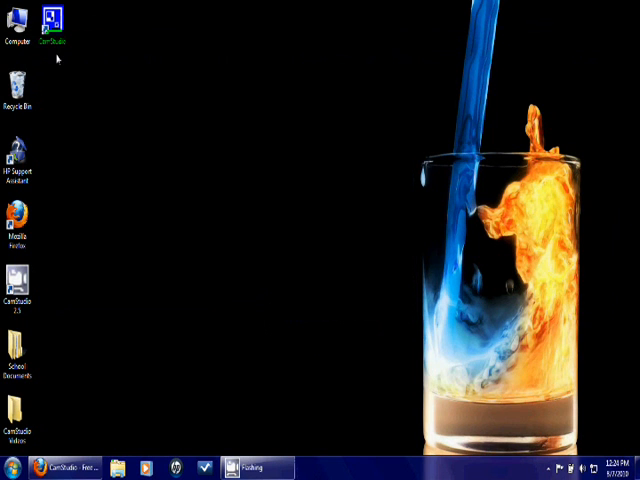
Launch CamStudio from the desktop and dismiss the 'Unable to set shortcuts' warning.
{"action": "left_click", "coordinate": [54, 22]}
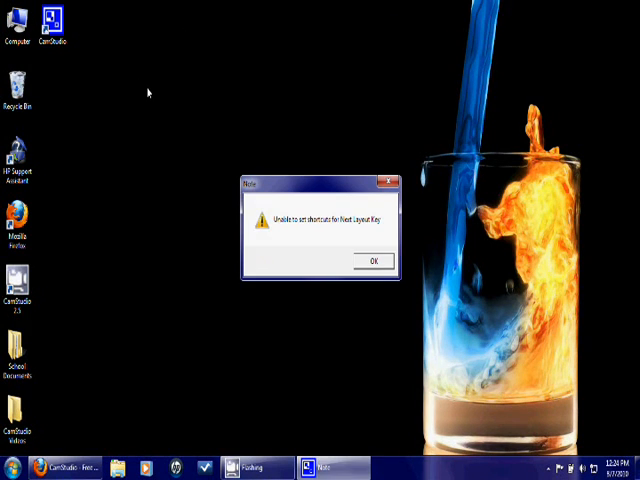
{"action": "left_click", "coordinate": [372, 260]}
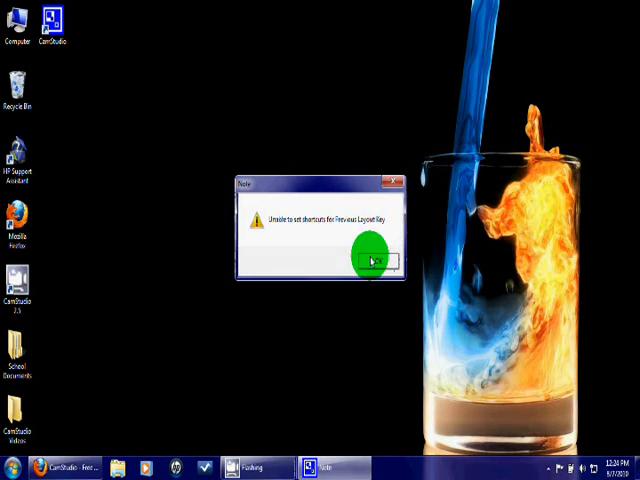
{"action": "left_click", "coordinate": [372, 260]}
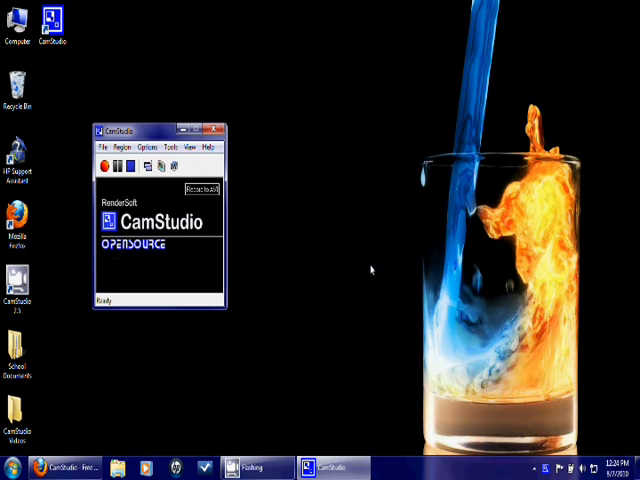
{"action": "mouse_move", "coordinate": [376, 258]}
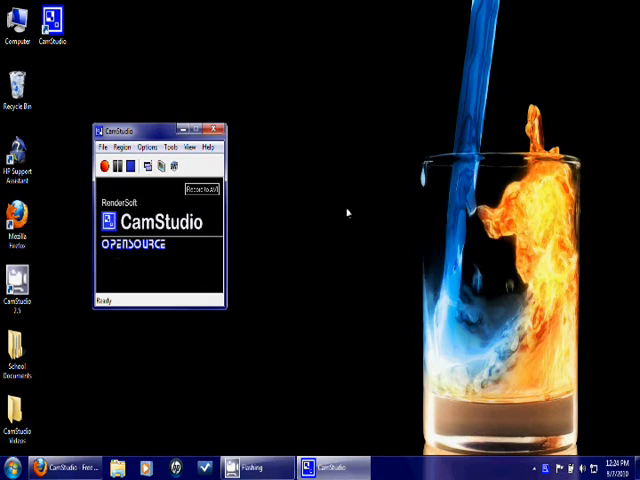
{"action": "mouse_move", "coordinate": [308, 152]}
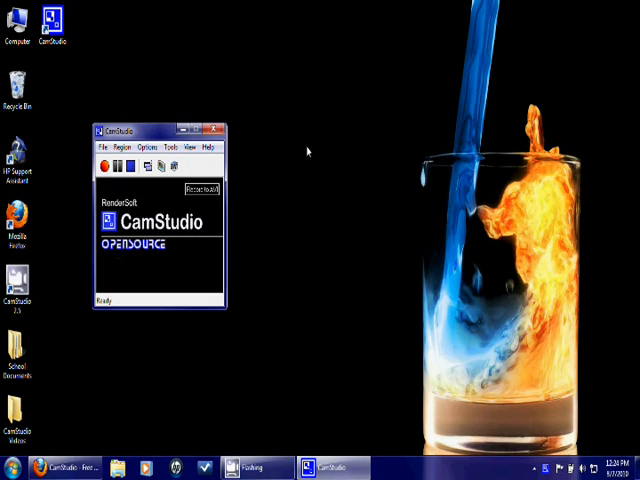
Move the CamStudio window to the top centre and explore its record, pause and stop buttons.
{"action": "left_click_drag", "start_coordinate": [156, 130], "coordinate": [278, 40]}
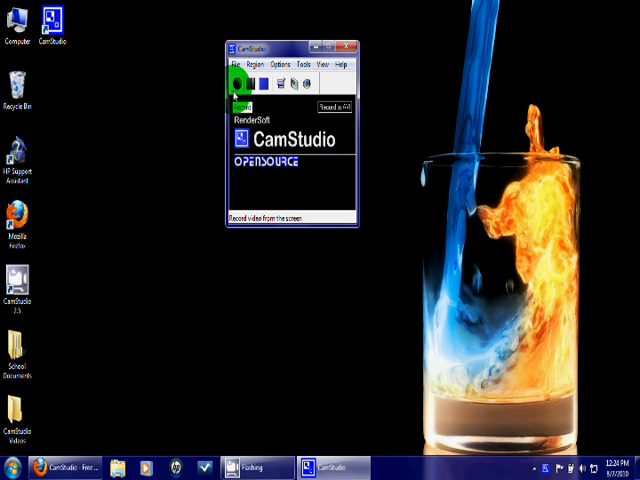
{"action": "left_click", "coordinate": [238, 84]}
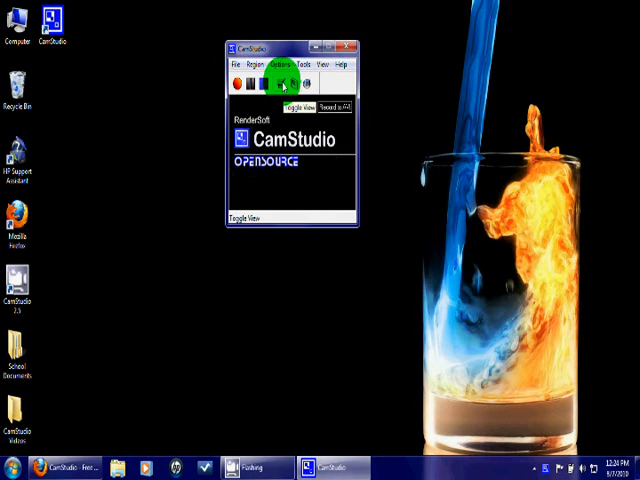
{"action": "left_click", "coordinate": [286, 80]}
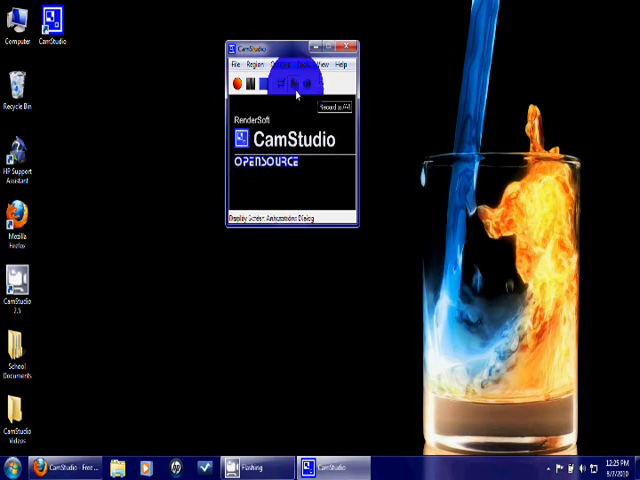
{"action": "left_click", "coordinate": [296, 82]}
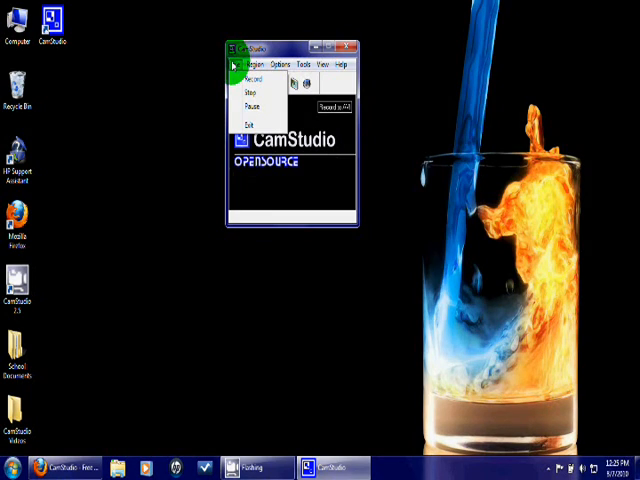
Review the File menu's recording commands and the Region menu's capture area choices.
{"action": "left_click", "coordinate": [320, 64]}
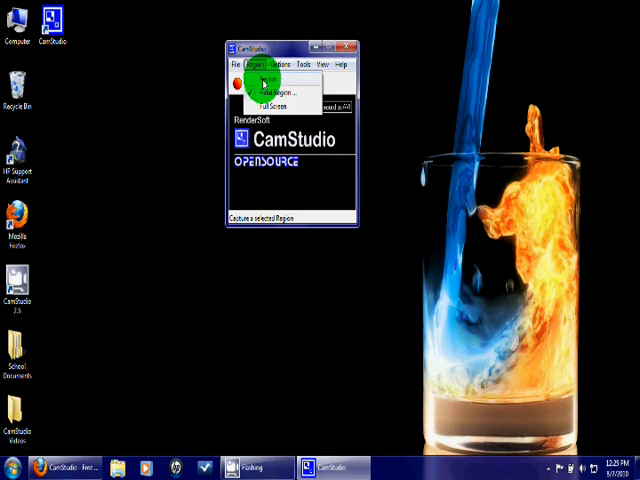
{"action": "left_click", "coordinate": [238, 64]}
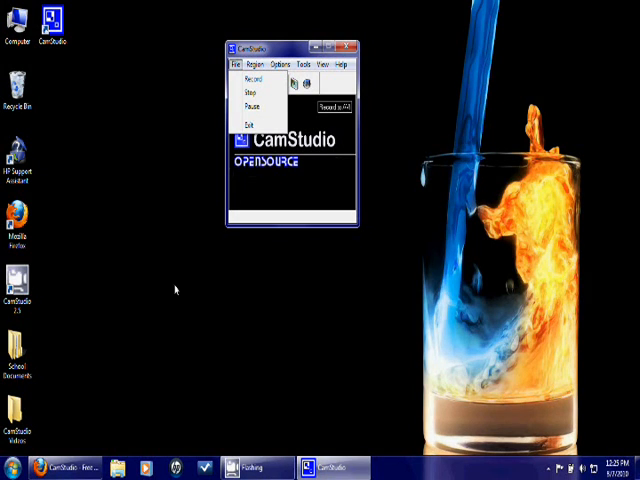
{"action": "left_click", "coordinate": [264, 64]}
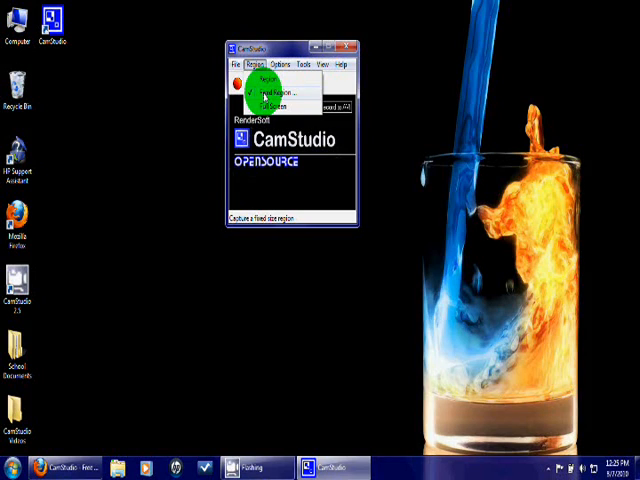
{"action": "left_click", "coordinate": [278, 80]}
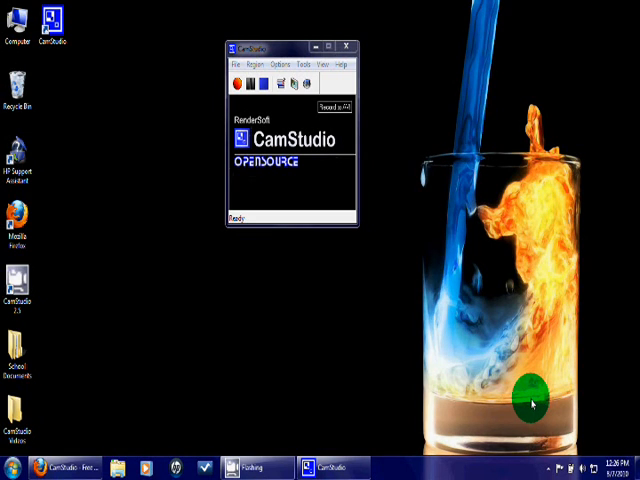
{"action": "left_click", "coordinate": [264, 64]}
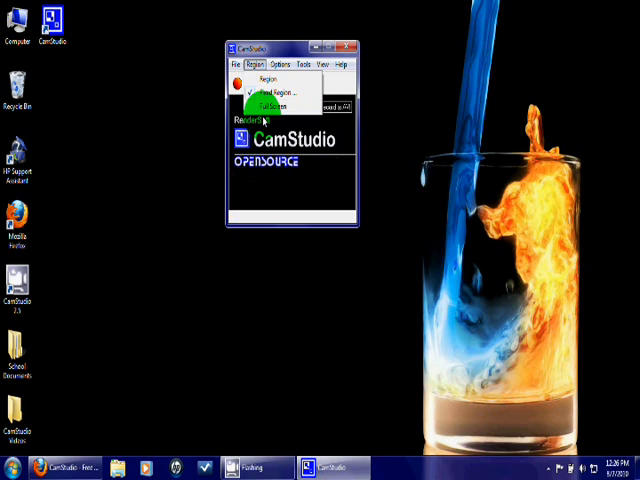
Look through the Options menu and show the Program Options submenu.
{"action": "left_click", "coordinate": [286, 64]}
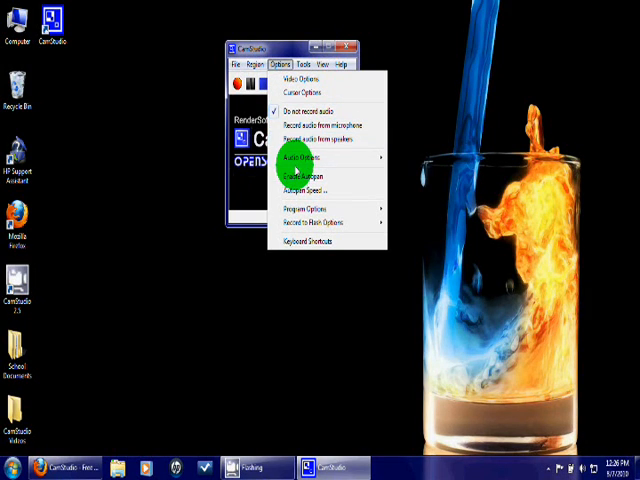
{"action": "mouse_move", "coordinate": [300, 158]}
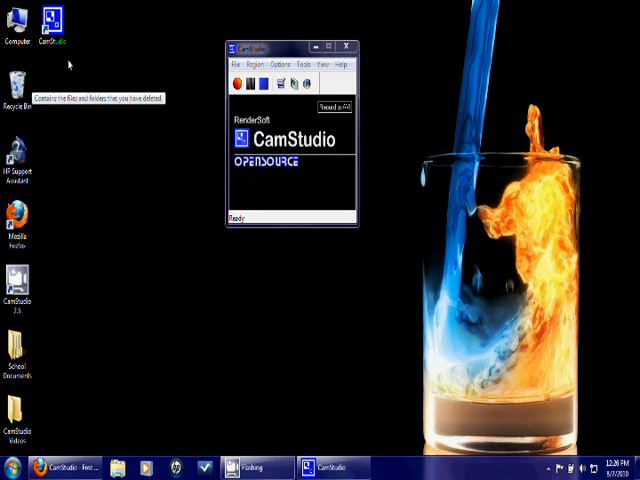
{"action": "left_click", "coordinate": [280, 64]}
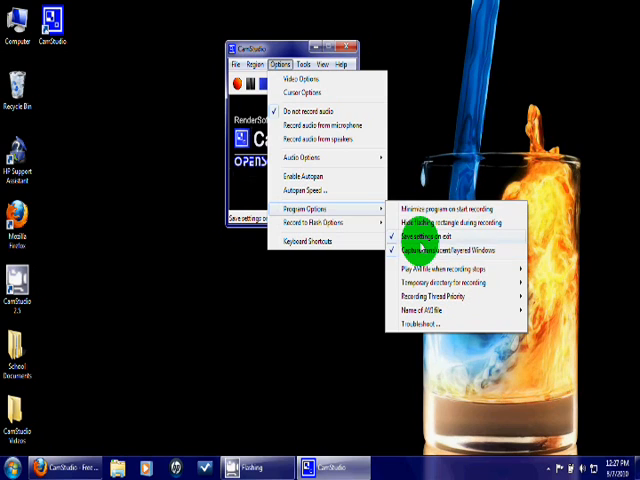
{"action": "mouse_move", "coordinate": [416, 264]}
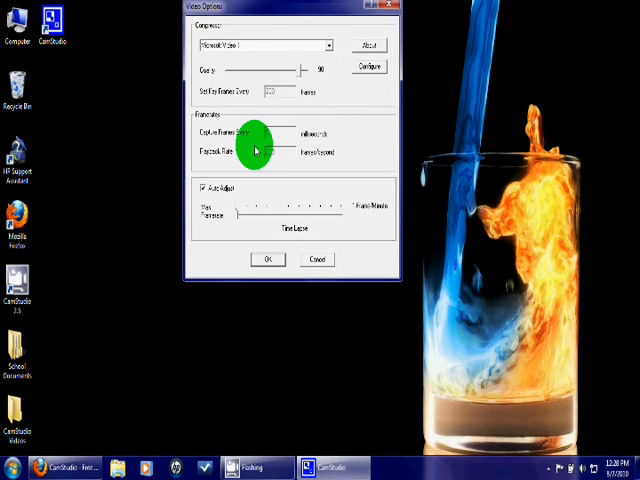
{"action": "mouse_move", "coordinate": [204, 200]}
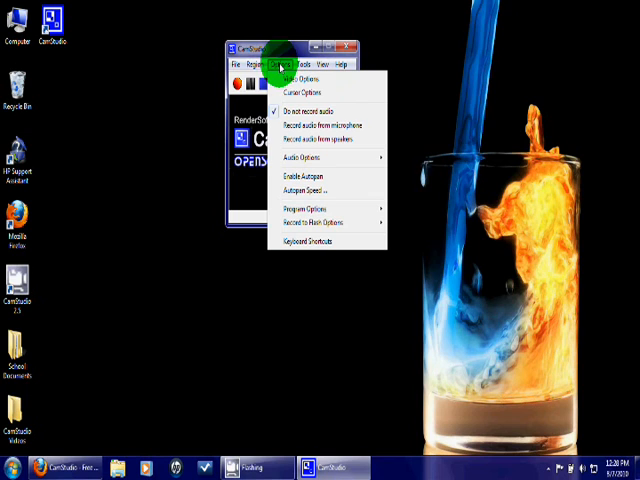
In Cursor Options, show the cursor in recordings using the actual cursor.
{"action": "left_click", "coordinate": [300, 92]}
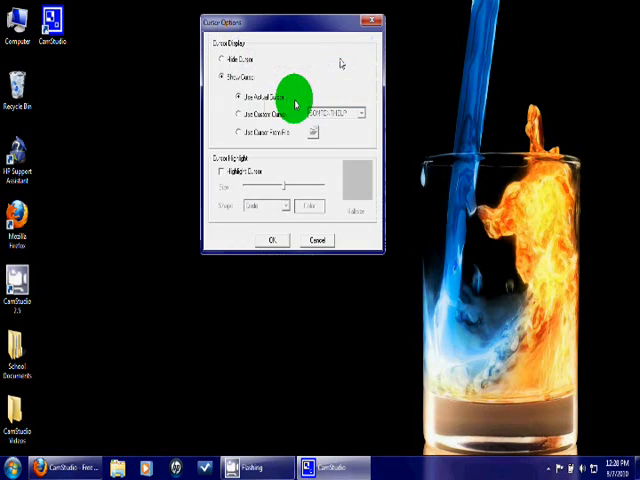
{"action": "left_click", "coordinate": [228, 60]}
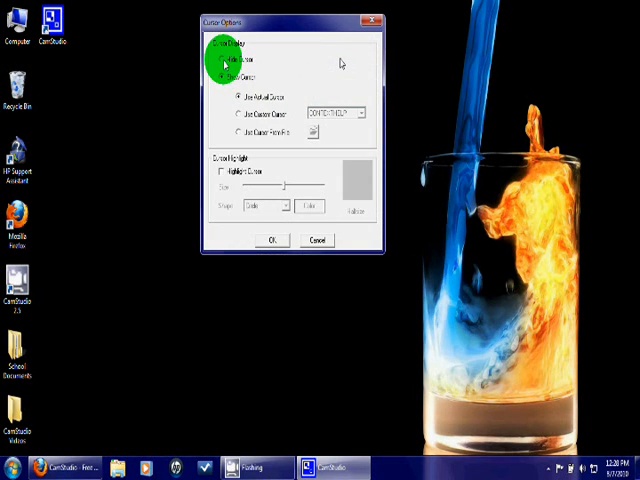
{"action": "left_click", "coordinate": [226, 60]}
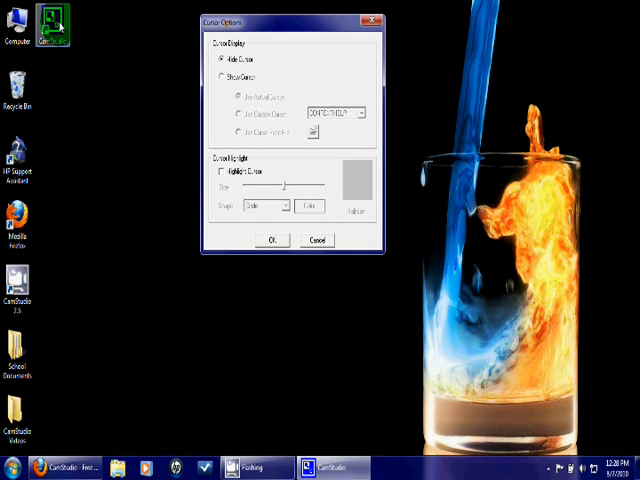
{"action": "left_click", "coordinate": [222, 76]}
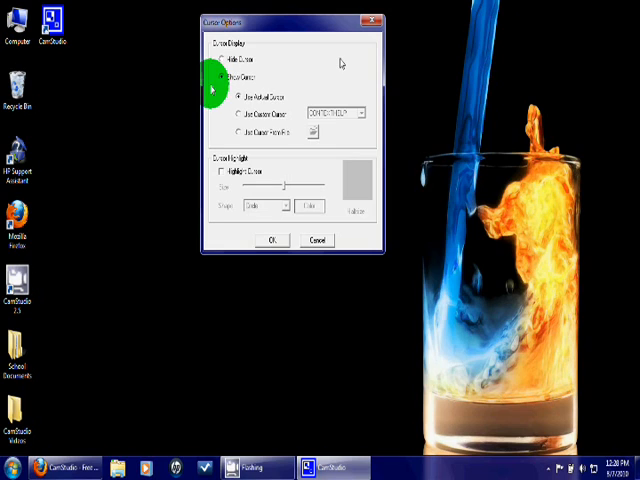
{"action": "left_click", "coordinate": [228, 76]}
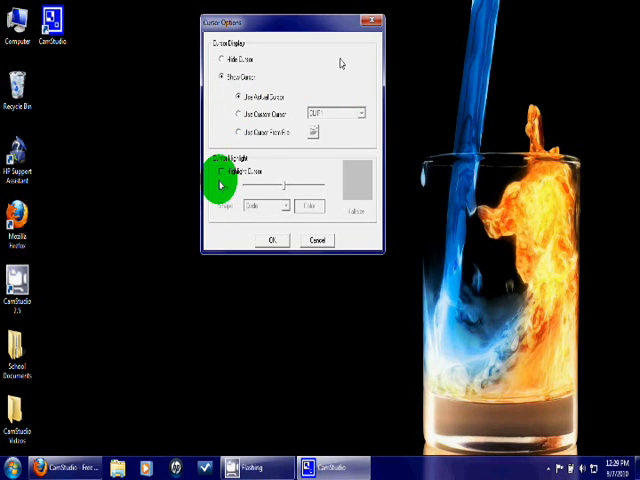
Enable Highlight Cursor with a yellow highlight, adjusting size and shape, and confirm.
{"action": "left_click", "coordinate": [224, 172]}
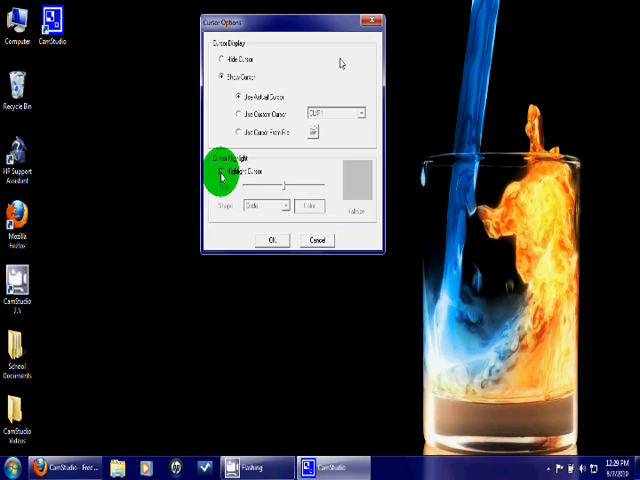
{"action": "left_click", "coordinate": [222, 174]}
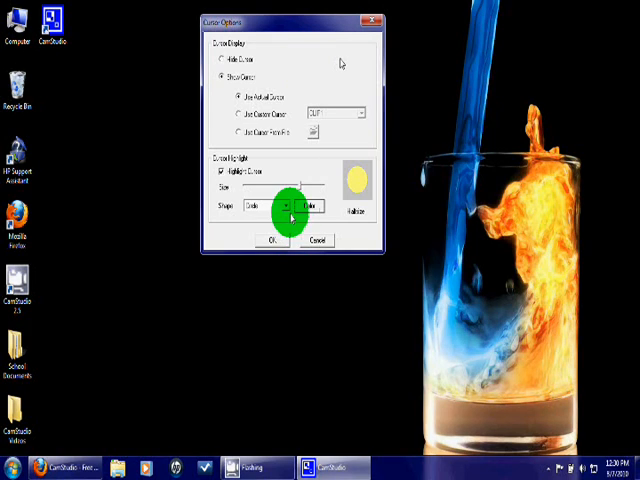
{"action": "left_click", "coordinate": [288, 206]}
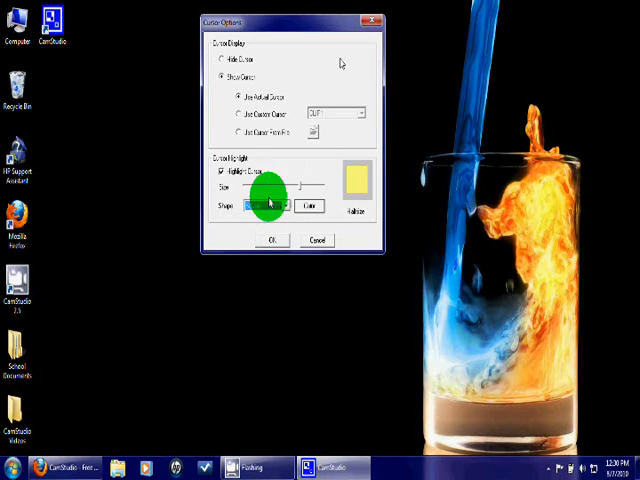
{"action": "left_click", "coordinate": [288, 204]}
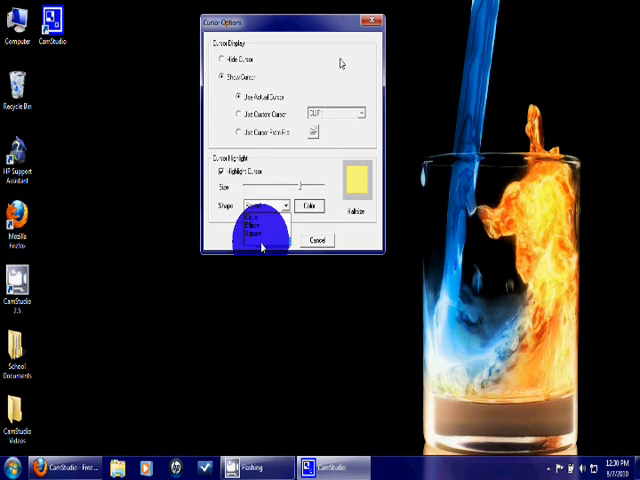
{"action": "left_click", "coordinate": [264, 204]}
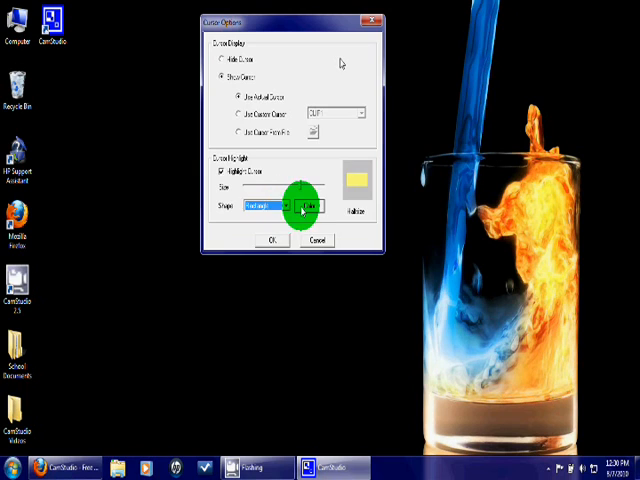
{"action": "left_click", "coordinate": [308, 208]}
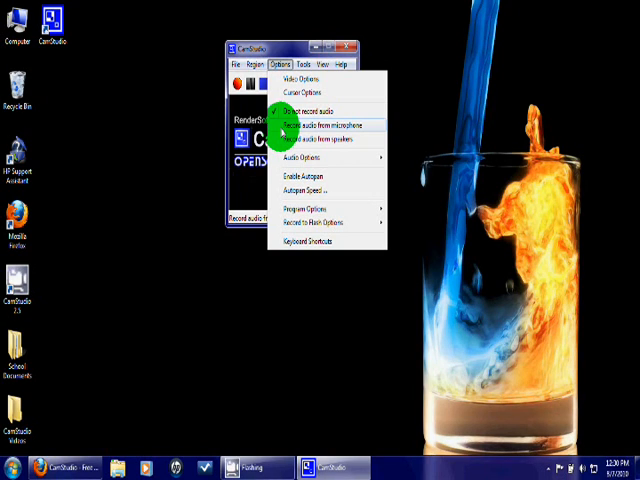
{"action": "mouse_move", "coordinate": [284, 132]}
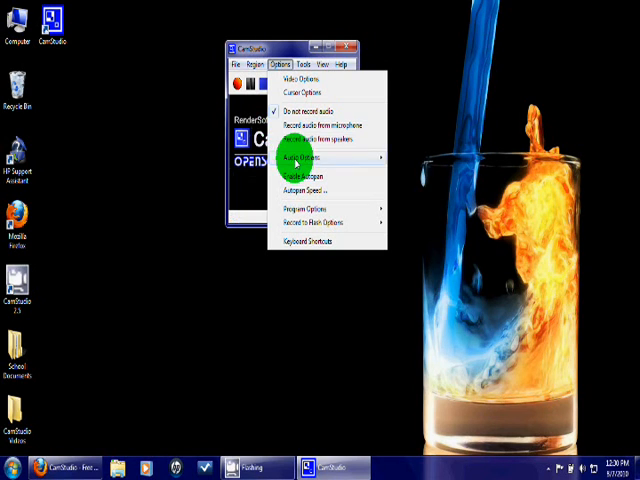
{"action": "mouse_move", "coordinate": [320, 208]}
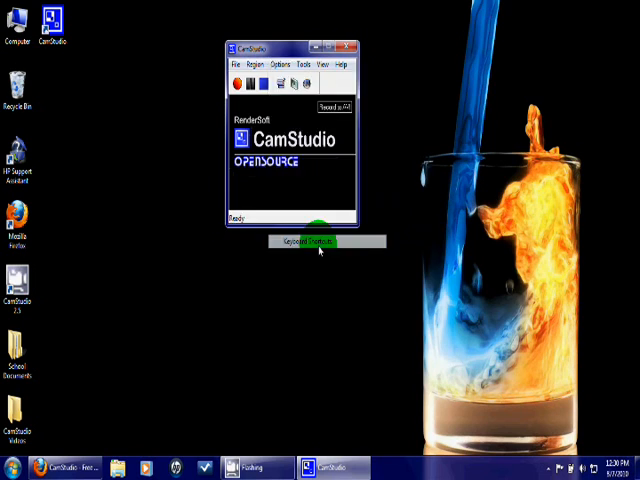
Set recordings to capture audio from the microphone via the Options menu.
{"action": "left_click", "coordinate": [304, 244]}
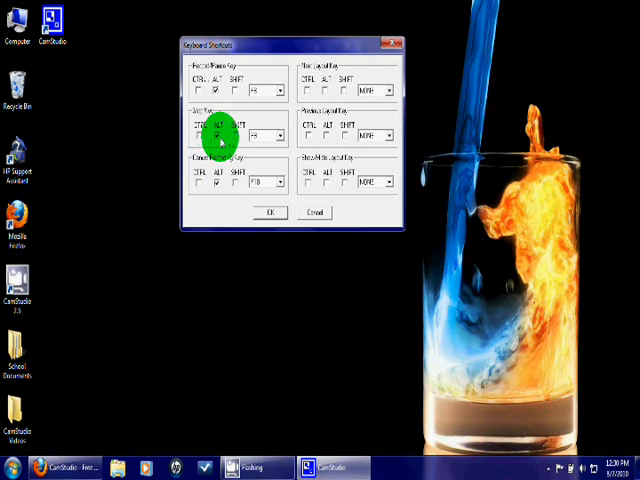
{"action": "mouse_move", "coordinate": [240, 170]}
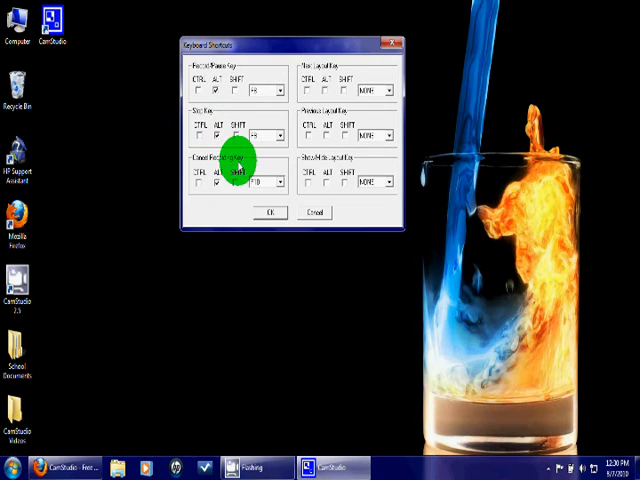
{"action": "mouse_move", "coordinate": [440, 204]}
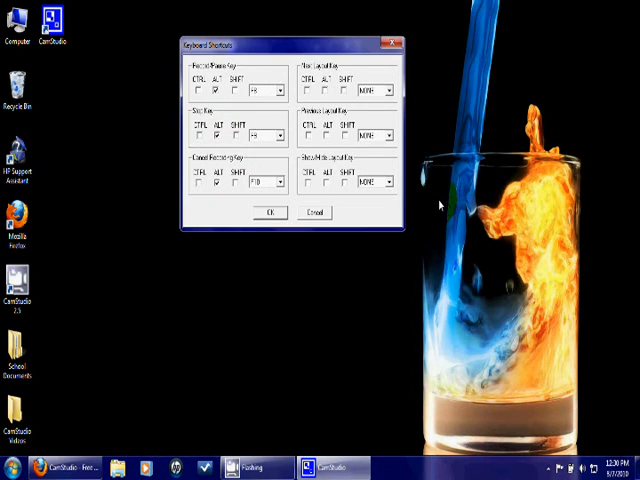
{"action": "mouse_move", "coordinate": [444, 204]}
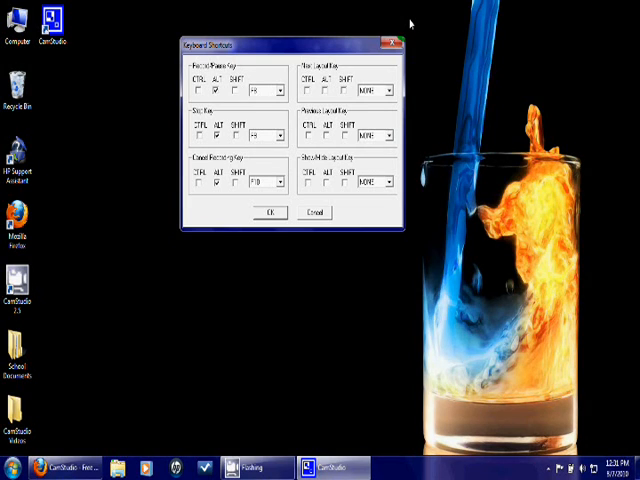
Confirm the recording keyboard shortcuts with OK, returning to the main recorder window.
{"action": "left_click", "coordinate": [268, 212]}
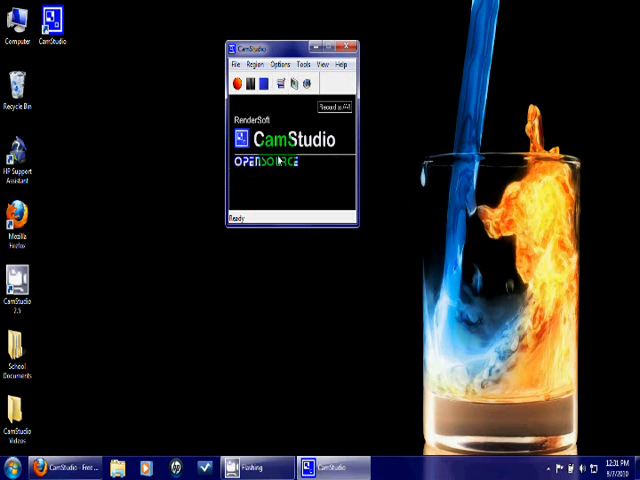
{"action": "left_click", "coordinate": [306, 64]}
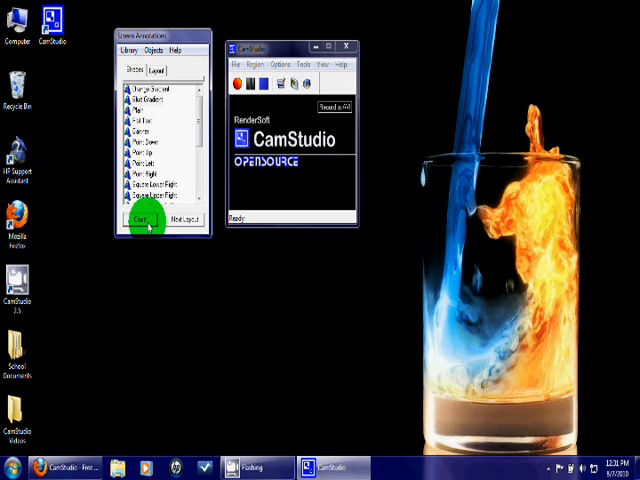
{"action": "left_click", "coordinate": [146, 220]}
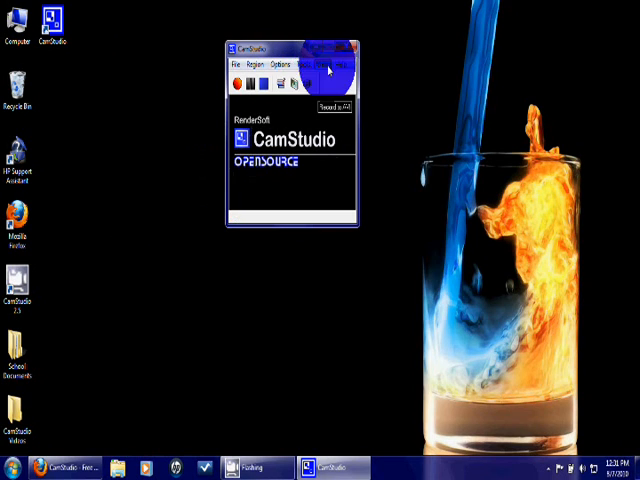
{"action": "left_click", "coordinate": [320, 64]}
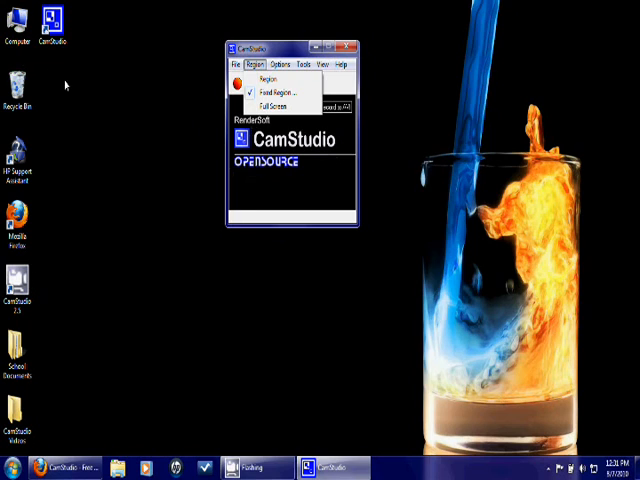
Dismiss the Region menu so only the idle main CamStudio window remains.
{"action": "left_click", "coordinate": [276, 92]}
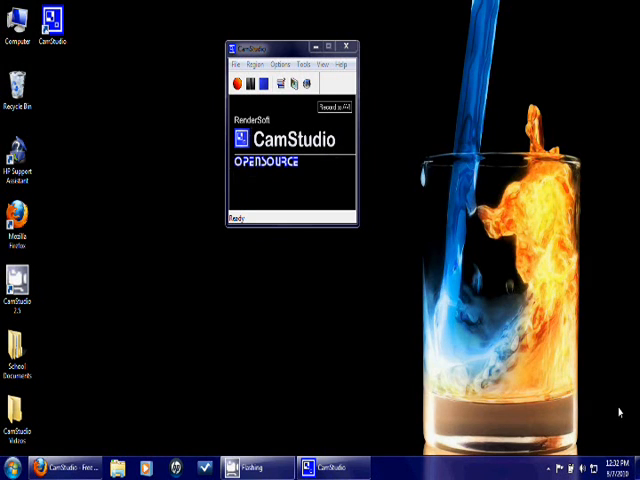
{"action": "mouse_move", "coordinate": [378, 40]}
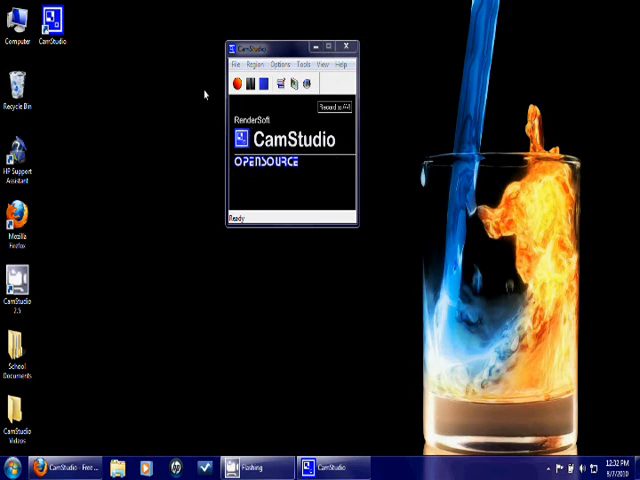
{"action": "mouse_move", "coordinate": [202, 92]}
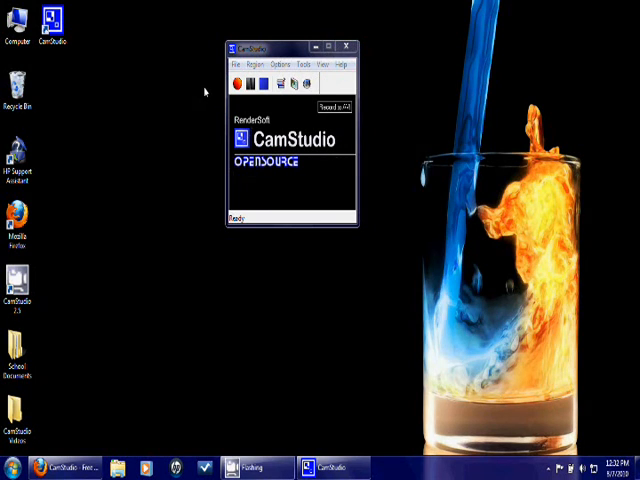